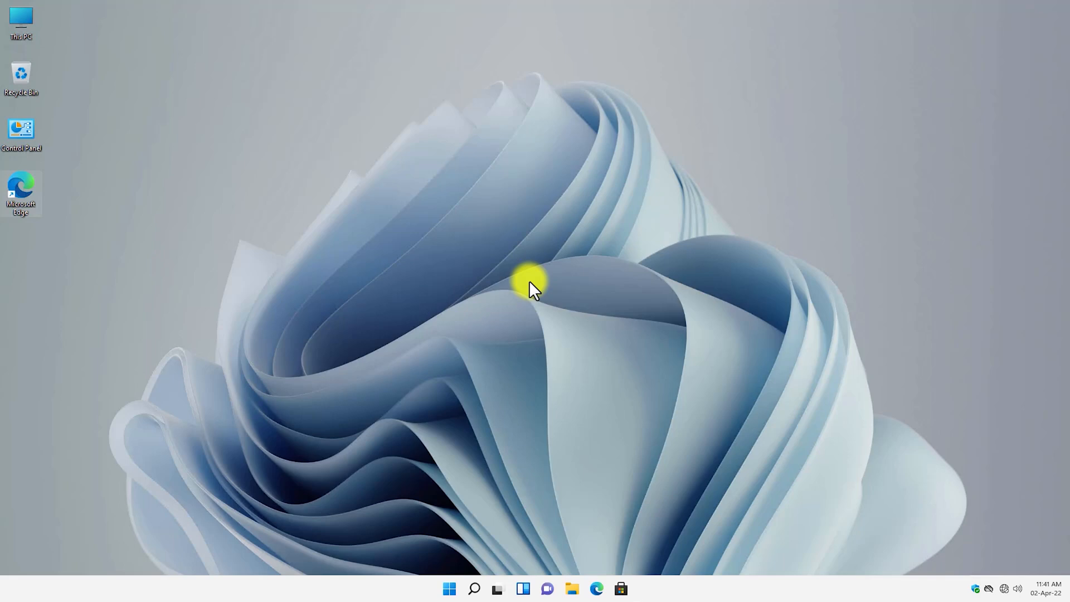
pyautogui.moveTo(526, 308)
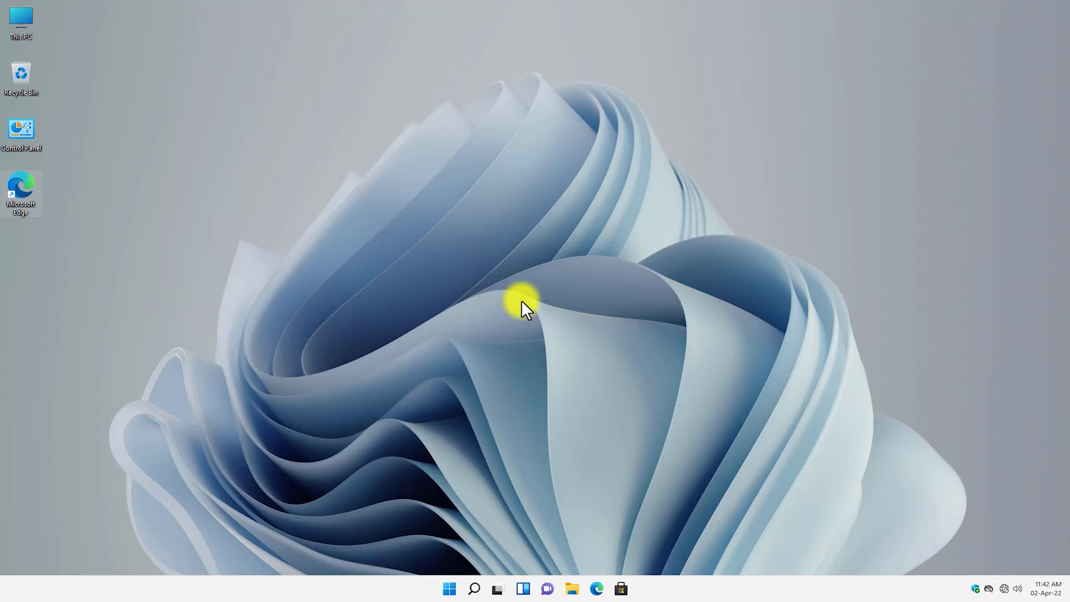
# Step: Launch Control Panel from Start search and view all items as large icons
pyautogui.click(449, 589)
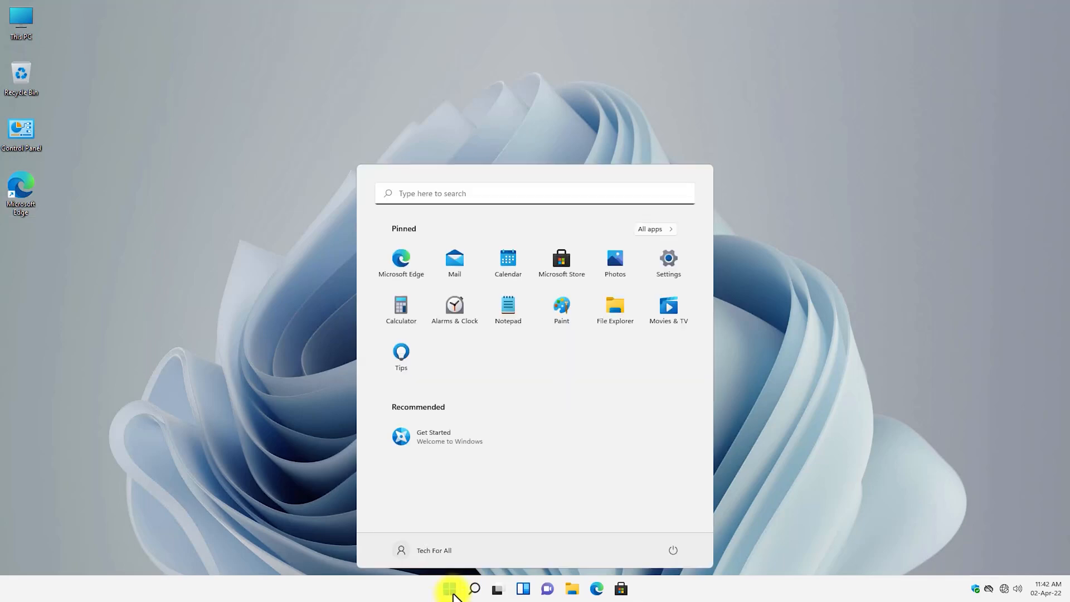
pyautogui.write('control')
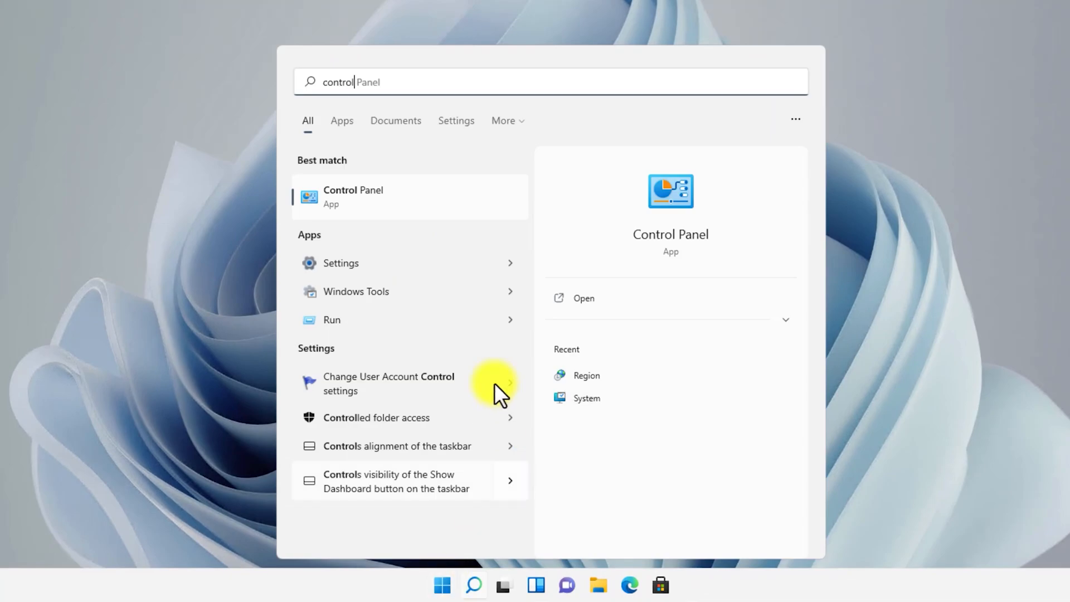
pyautogui.click(353, 197)
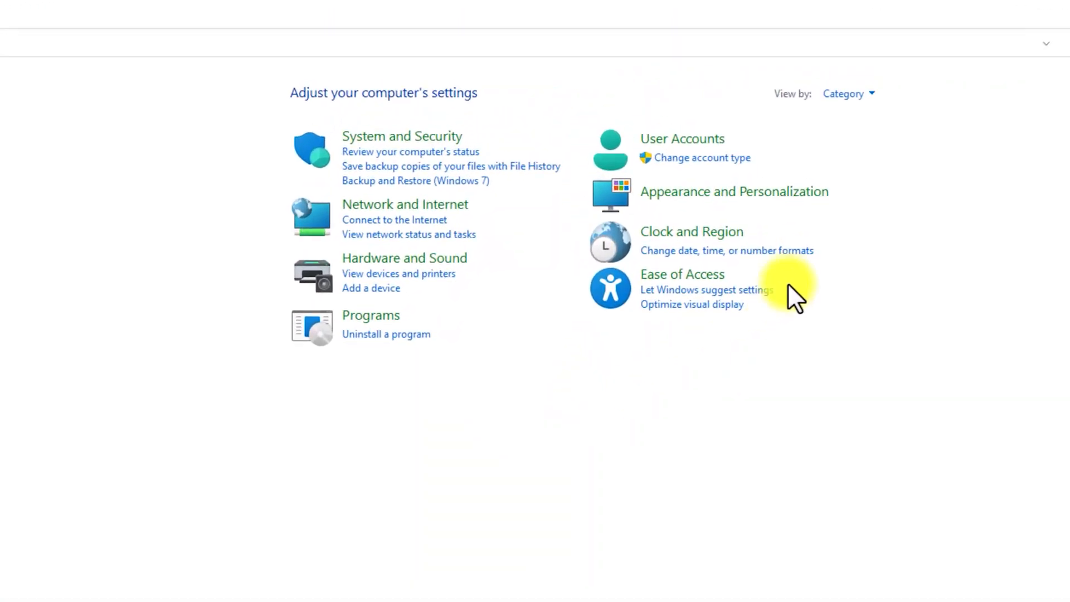
pyautogui.click(843, 93)
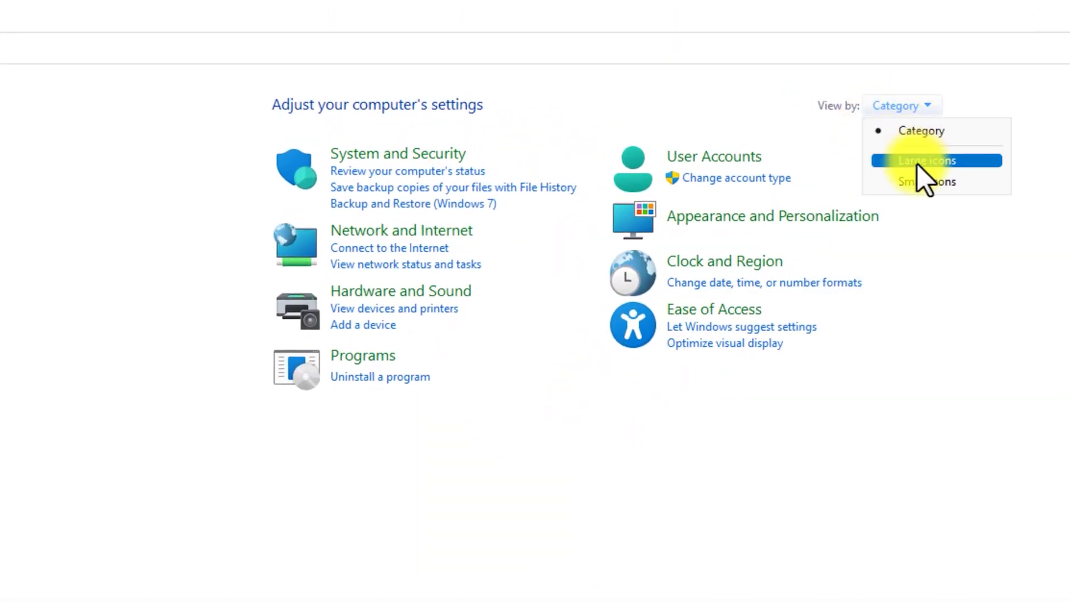
pyautogui.click(925, 161)
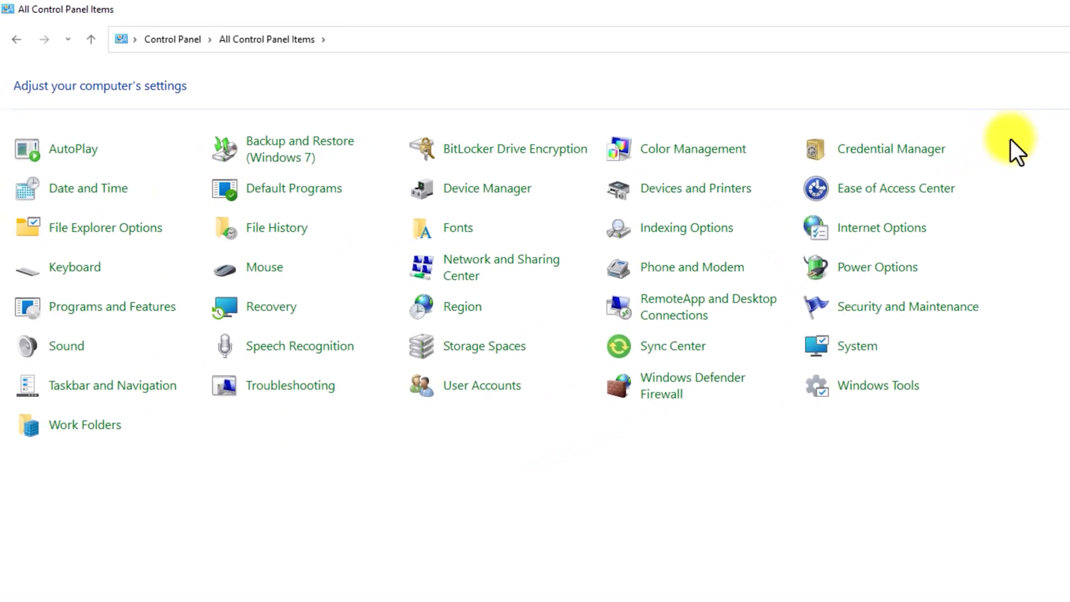
pyautogui.moveTo(878, 267)
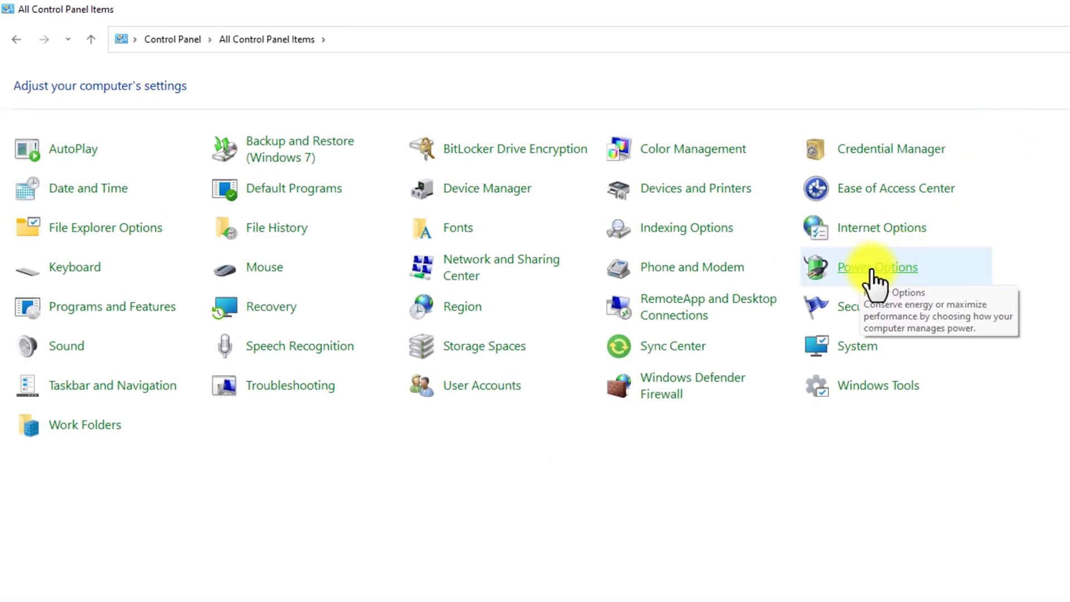
# Step: Open Power Options from the All Control Panel Items list
pyautogui.click(878, 267)
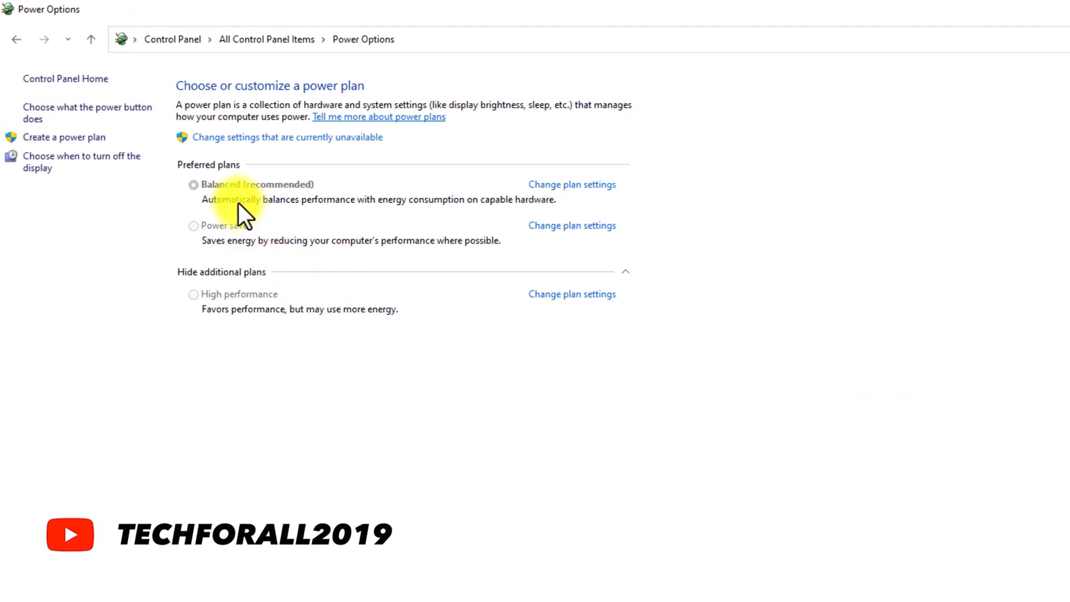
pyautogui.moveTo(245, 307)
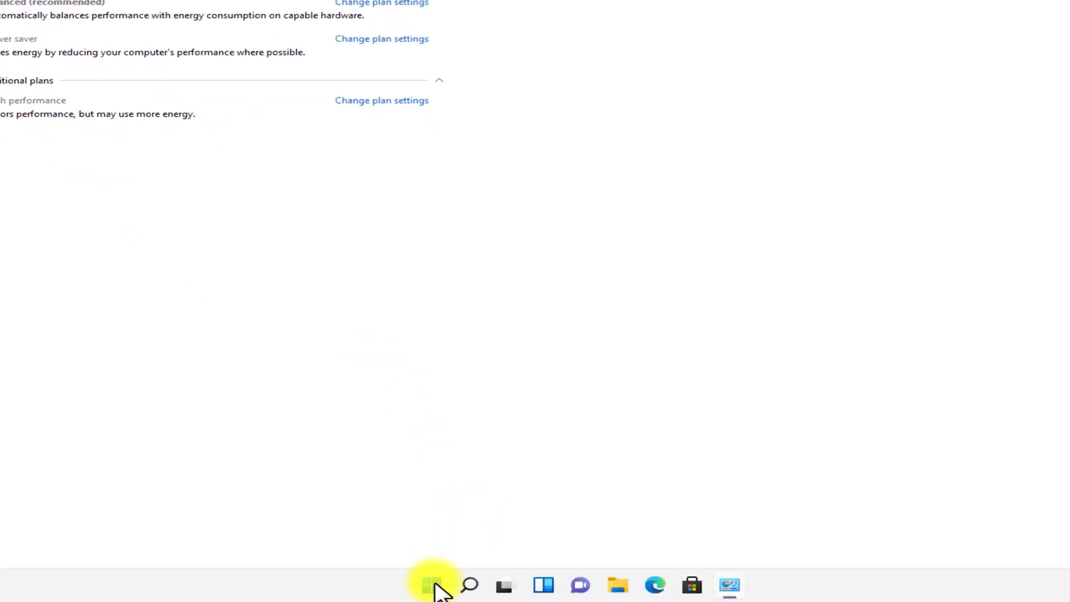
# Step: Launch cmd as administrator and approve the User Account Control prompt
pyautogui.write('cmd')
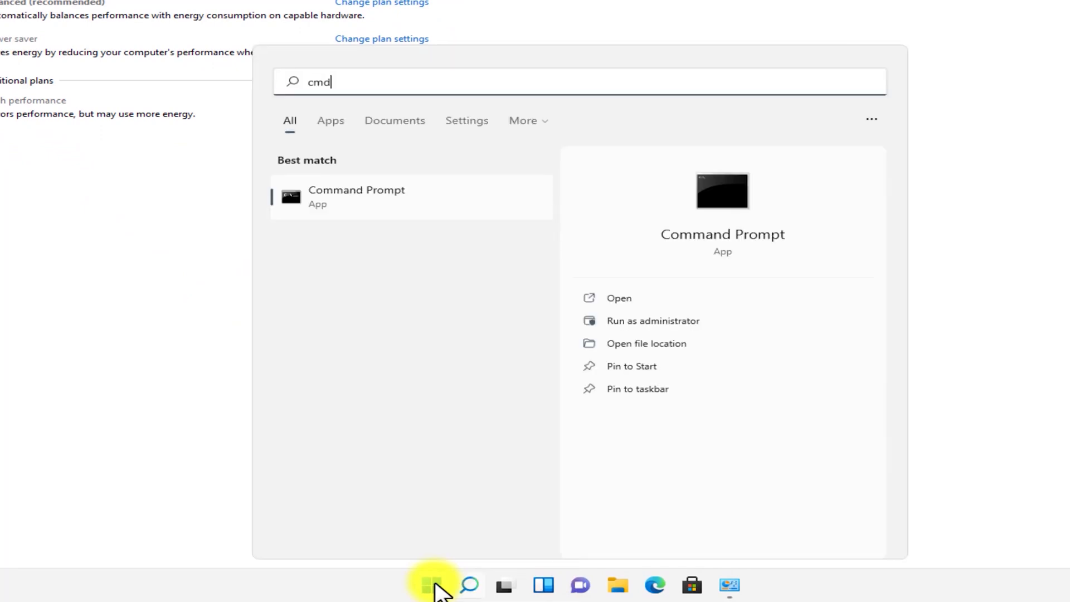
pyautogui.click(652, 321)
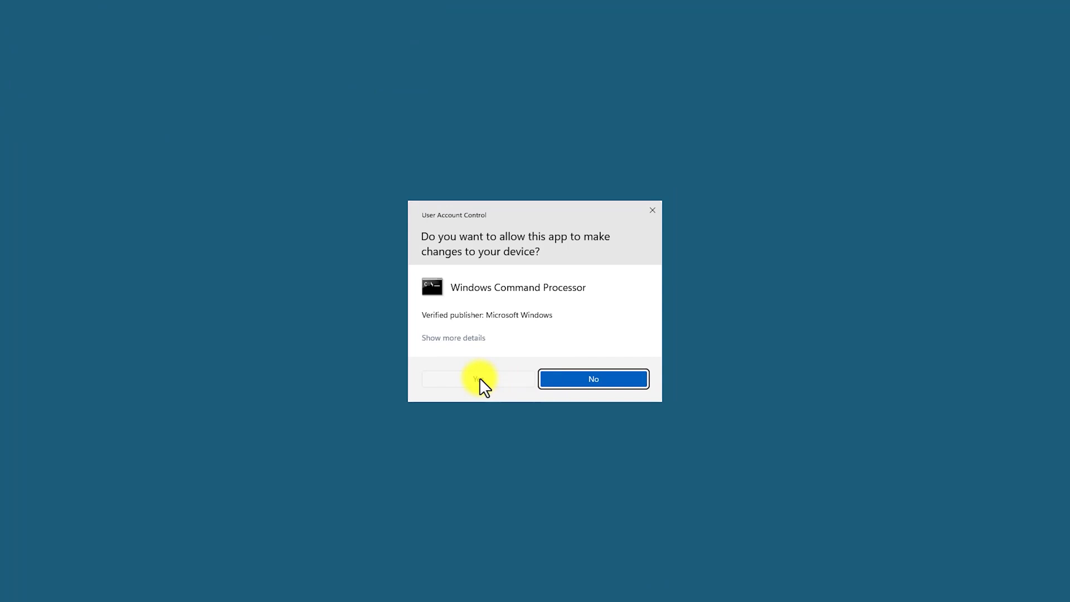
pyautogui.click(478, 379)
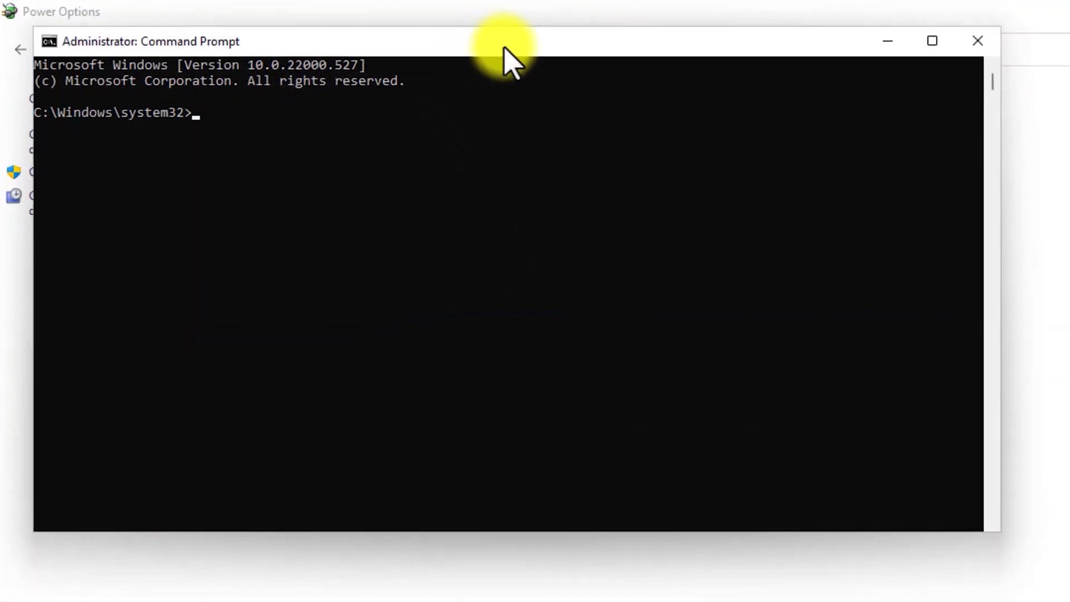
# Step: Run powercfg -duplicatescheme e9a42b02-d5df-448d-aa00-03f14749eb61 to add Ultimate Performance
pyautogui.write('powercfg -')
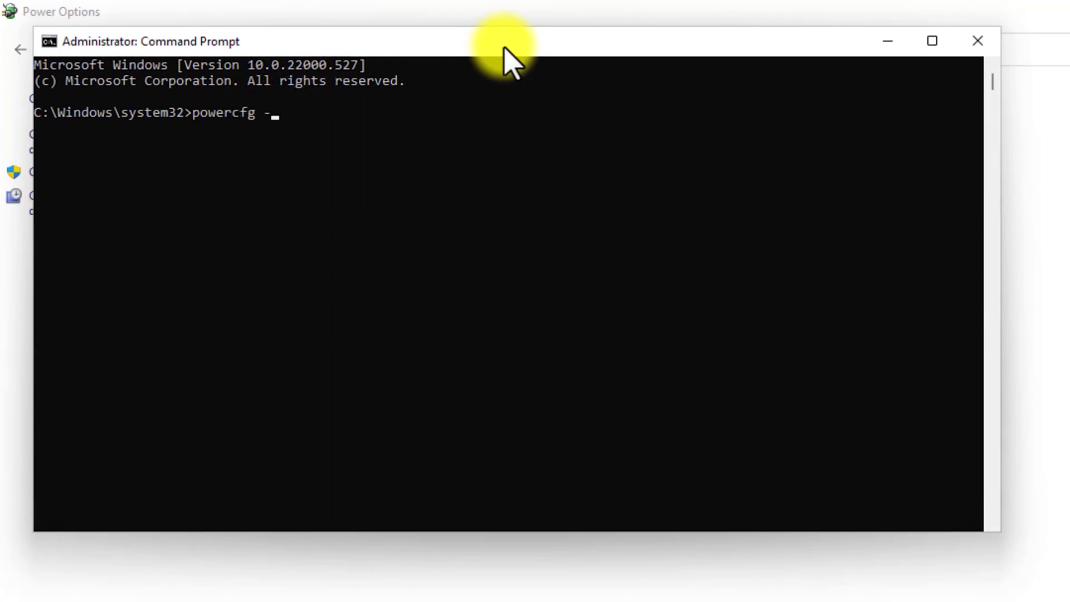
pyautogui.write('duplicate')
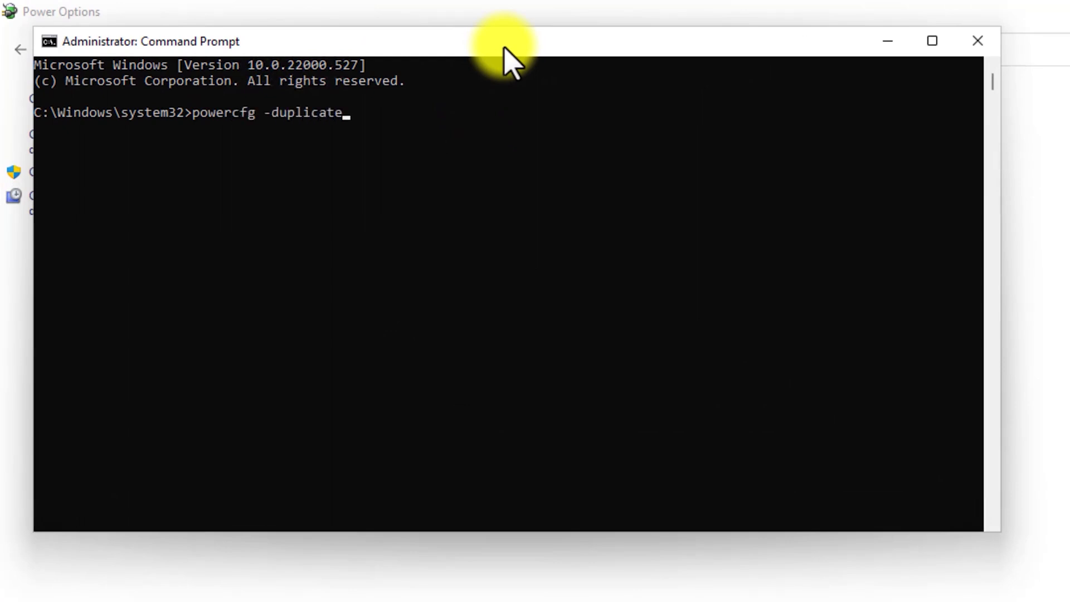
pyautogui.write('scheme')
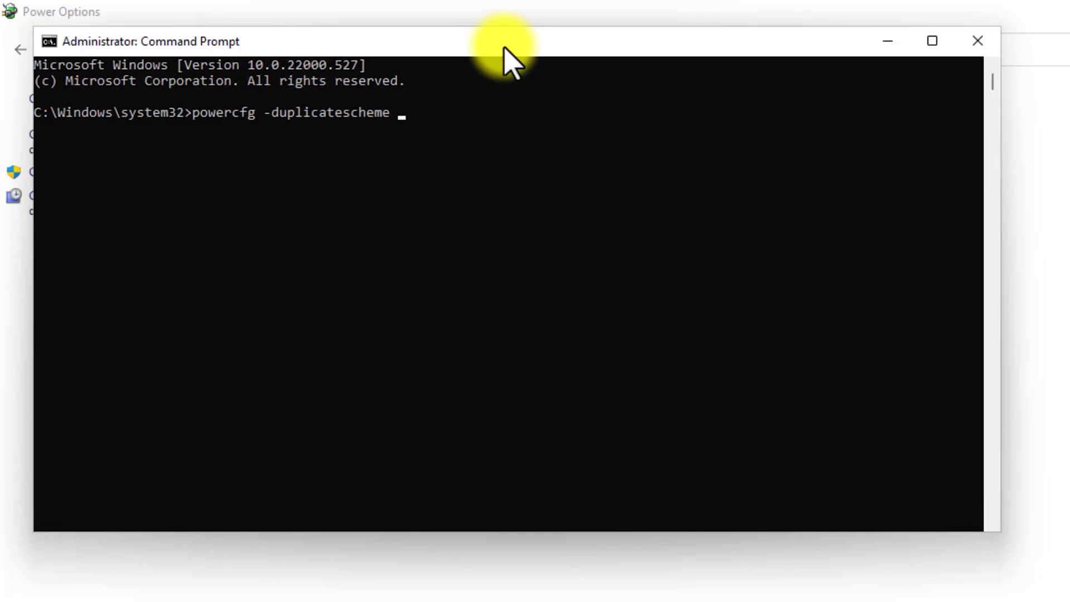
pyautogui.write('e9a42b02-d5df-448d-aa00-03f14749eb61')
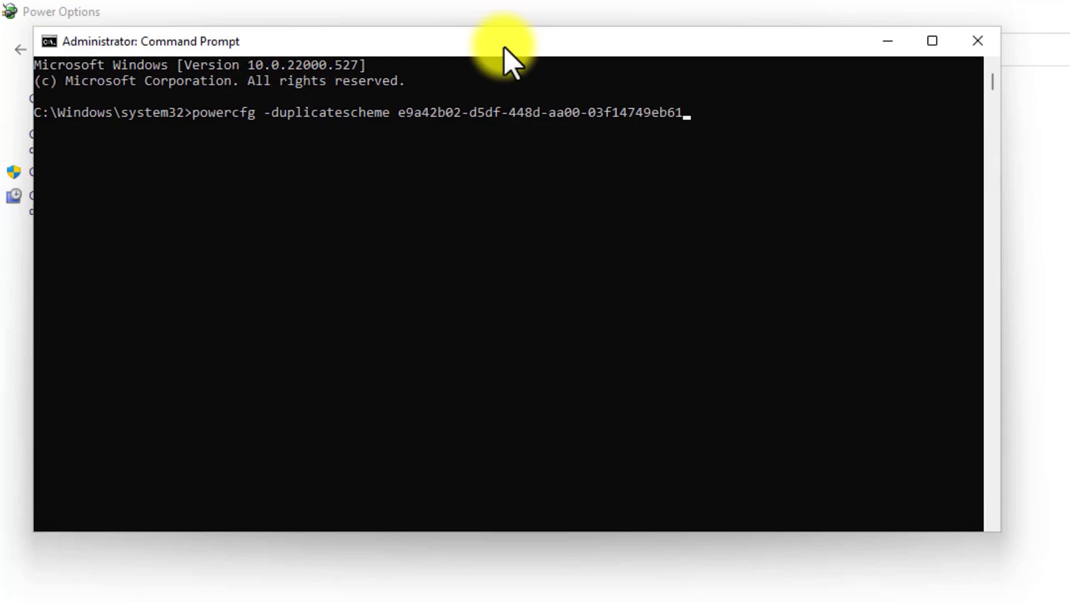
pyautogui.press('Enter')
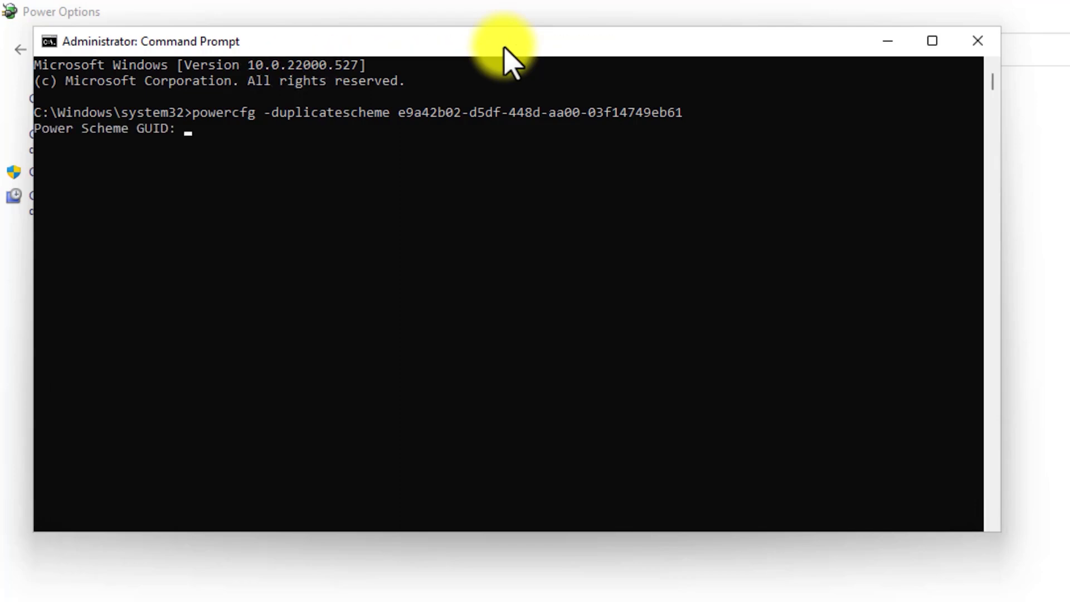
pyautogui.press('enter')
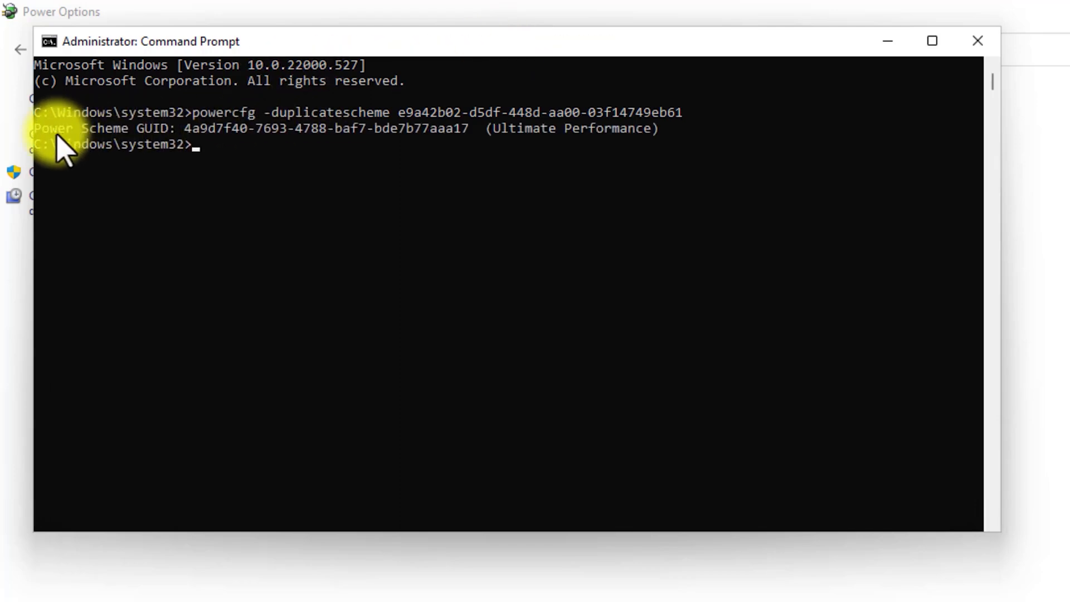
pyautogui.moveTo(150, 149)
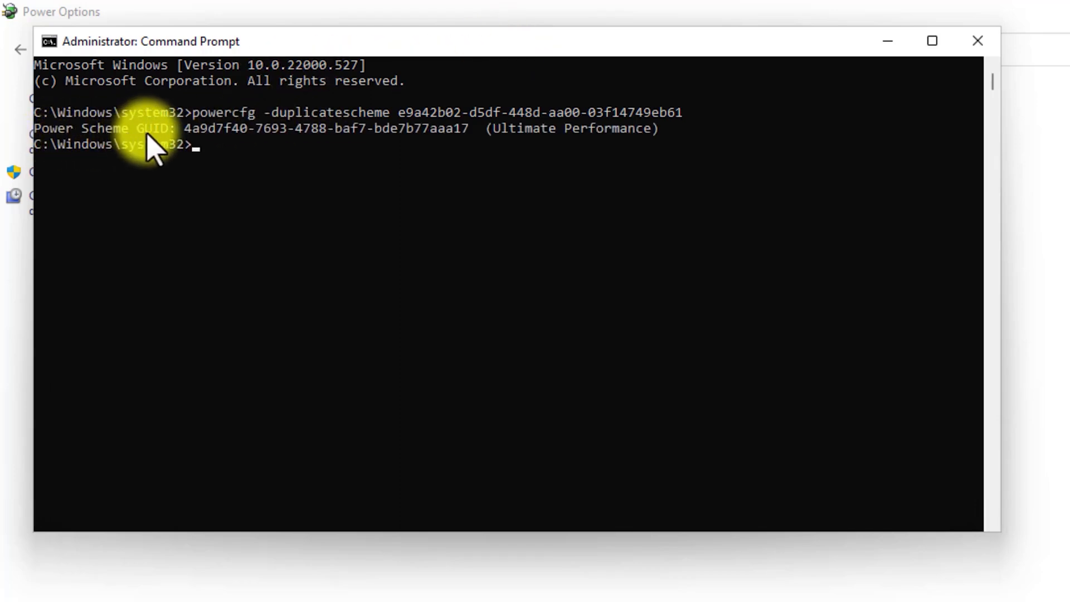
pyautogui.moveTo(618, 146)
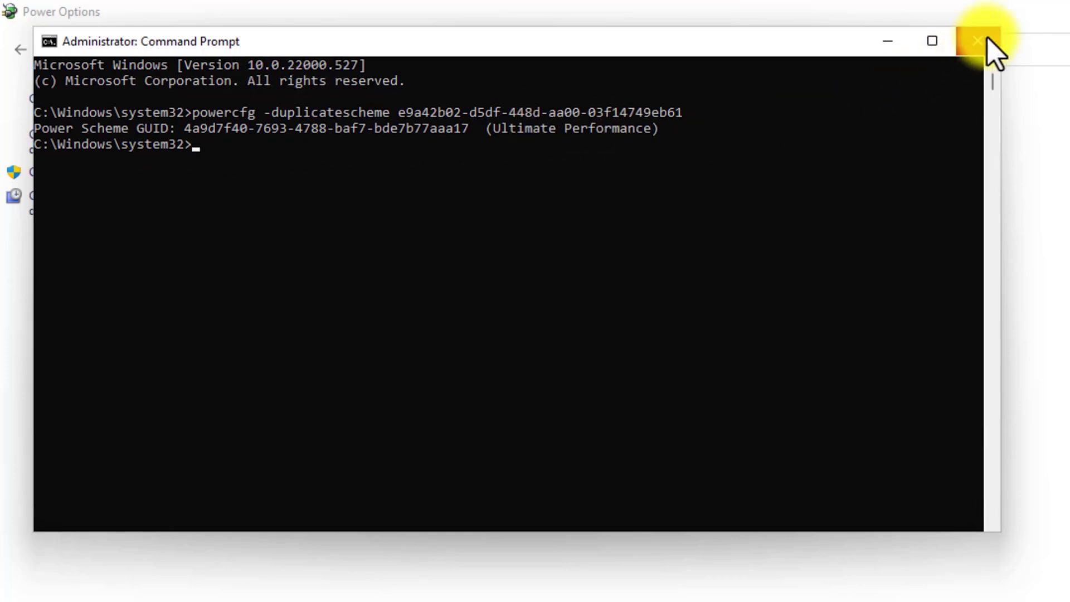
# Step: Close Command Prompt and select the Ultimate Performance plan in Power Options
pyautogui.click(977, 41)
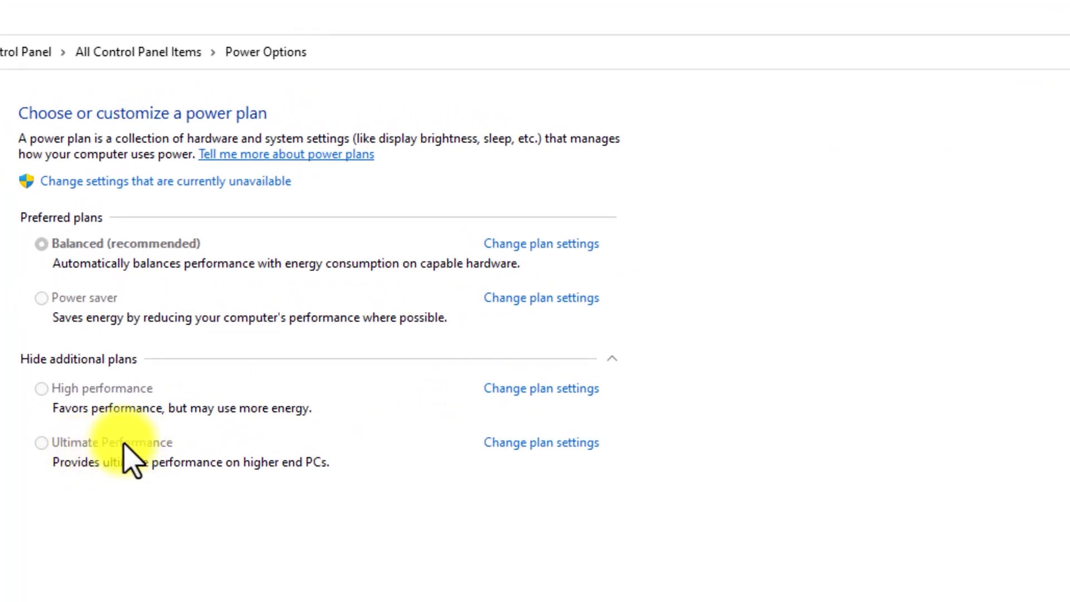
pyautogui.moveTo(143, 454)
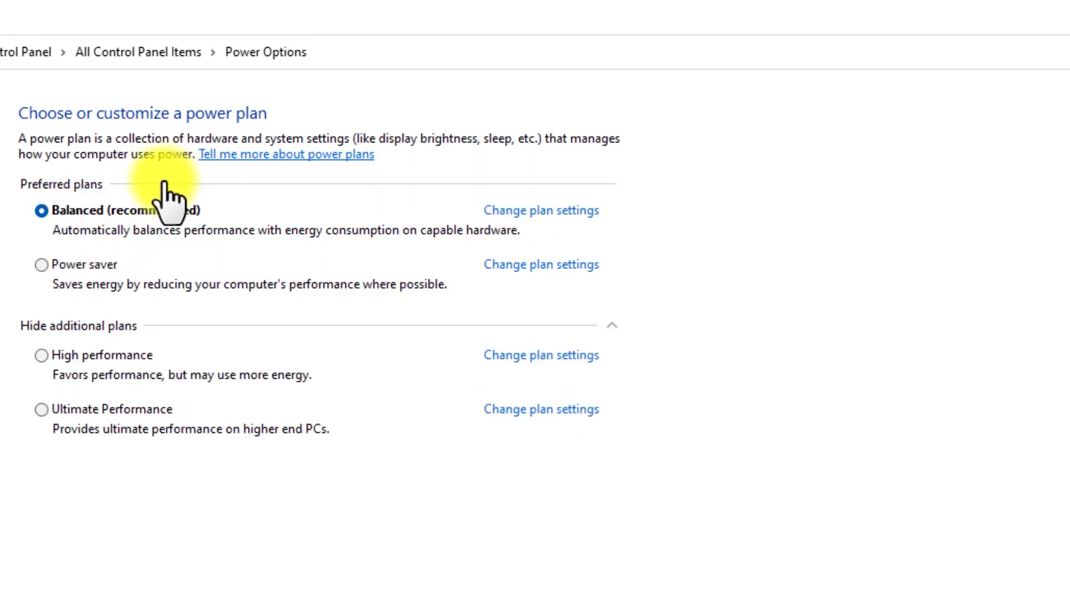
pyautogui.click(40, 408)
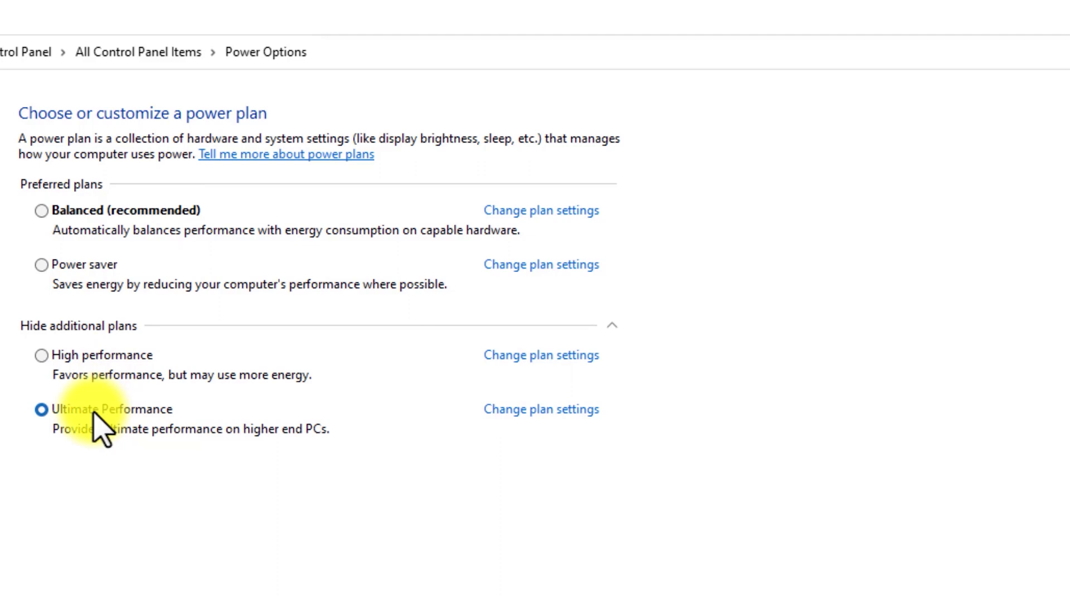